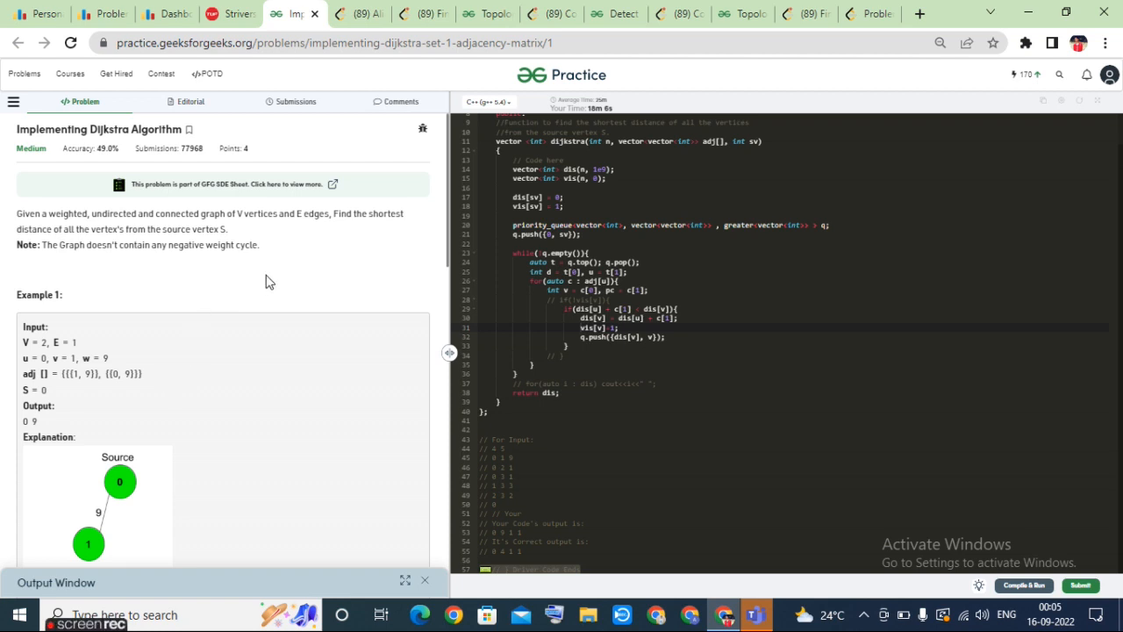
Submit the Dijkstra solution so it passes all 131/131 test cases with score 170.
{"action": "double_click", "coordinate": [140, 245]}
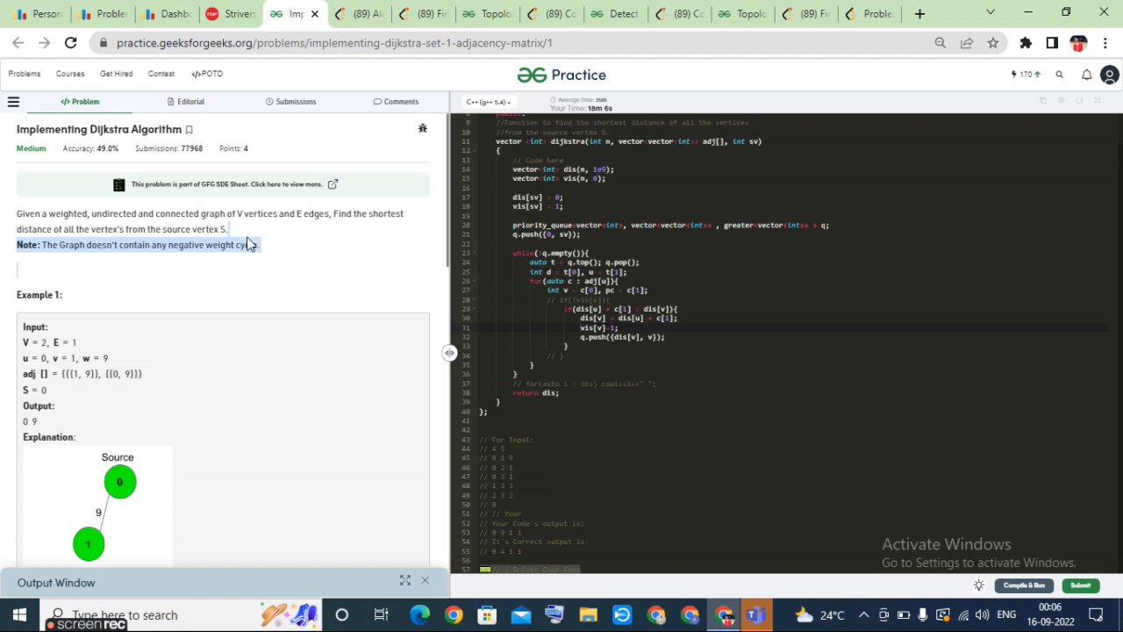
{"action": "left_click", "coordinate": [246, 239]}
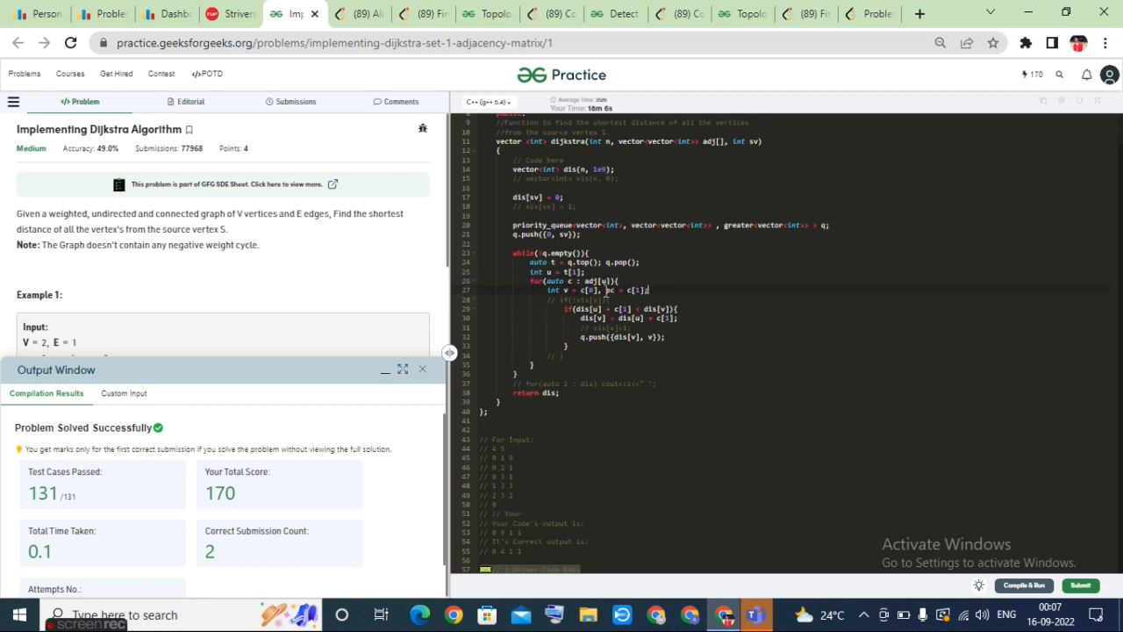
Collapse the Output Window so the problem example shows again beside the code.
{"action": "left_click", "coordinate": [641, 291]}
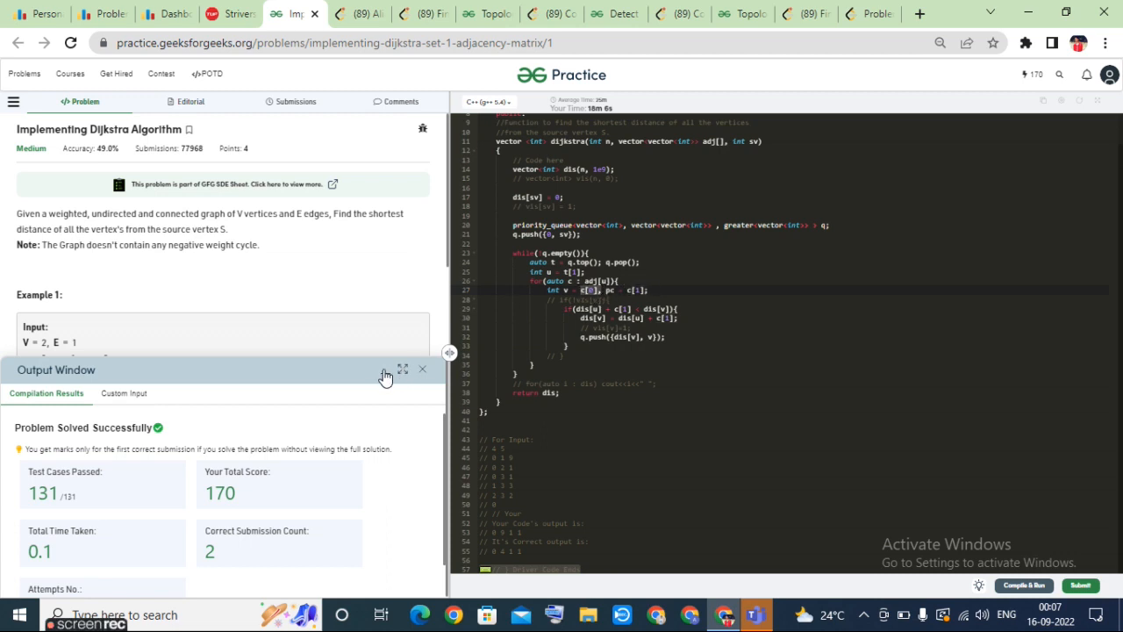
{"action": "left_click", "coordinate": [421, 368]}
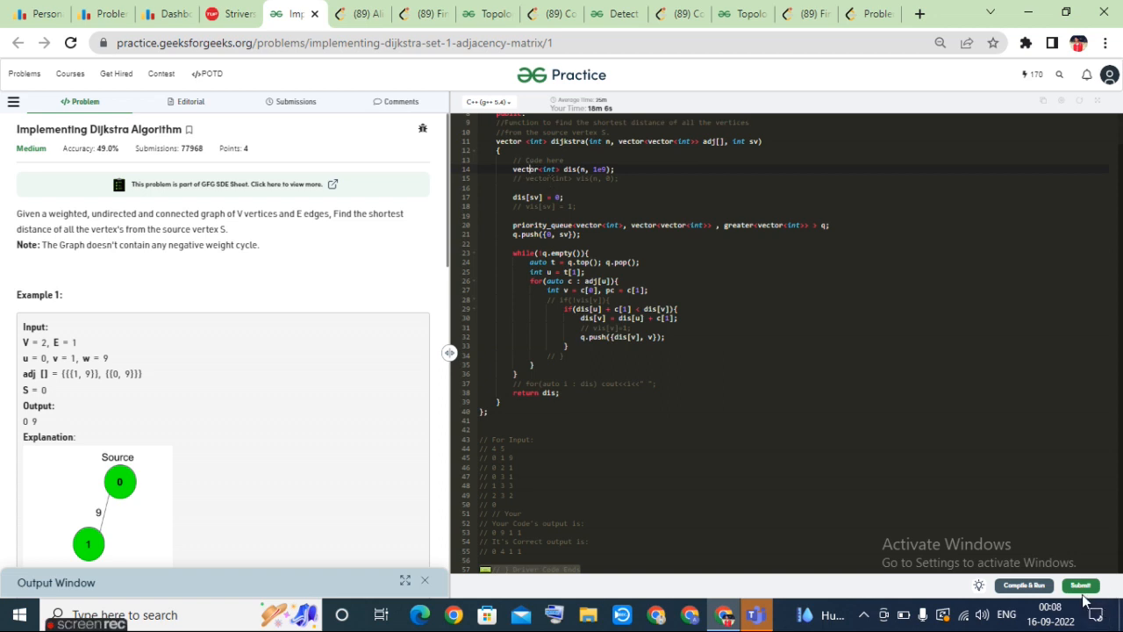
Resubmit the solution for a second accept (131/131) and check the attempts count of 5.
{"action": "left_click", "coordinate": [1023, 584]}
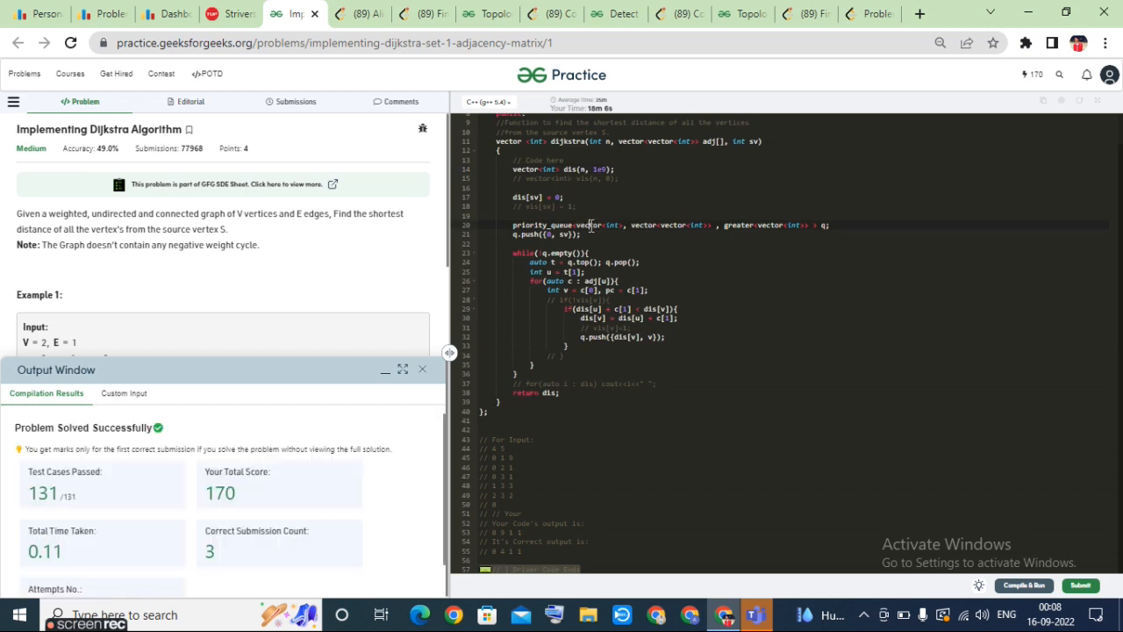
{"action": "left_click", "coordinate": [572, 235]}
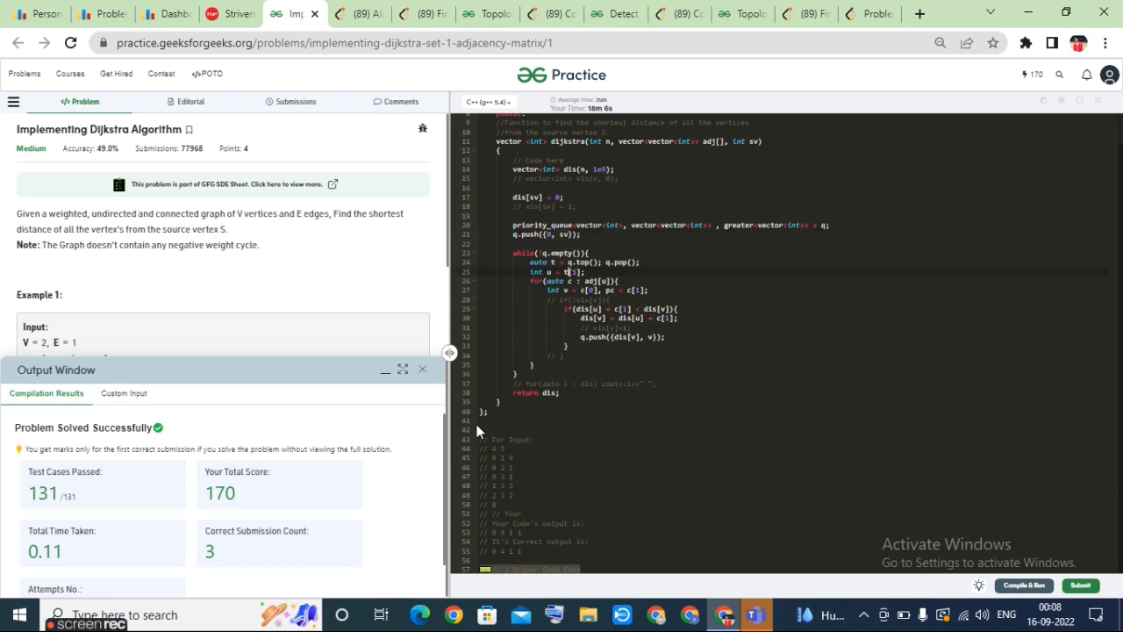
{"action": "scroll", "scroll_direction": "down", "scroll_amount": 3}
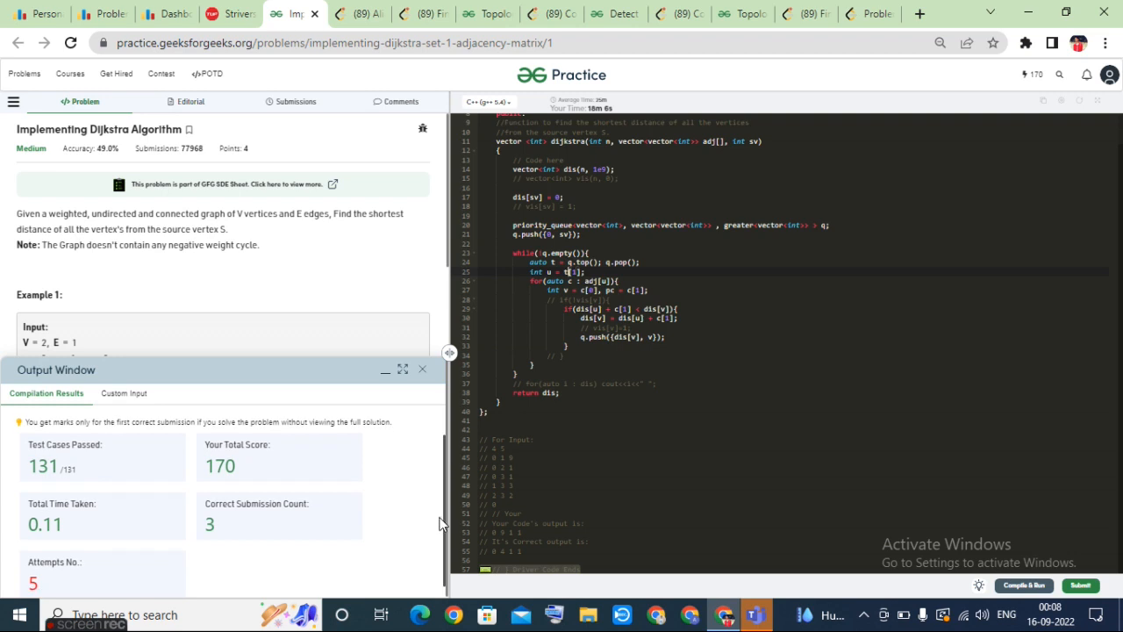